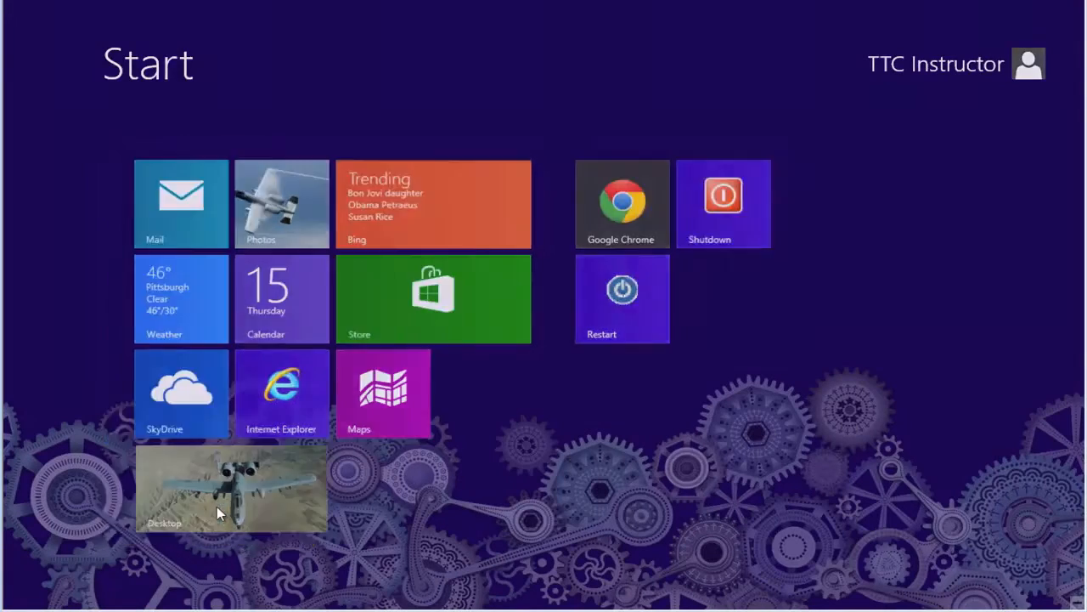
Switch from the Start screen to the desktop and select the Computer icon.
click(230, 488)
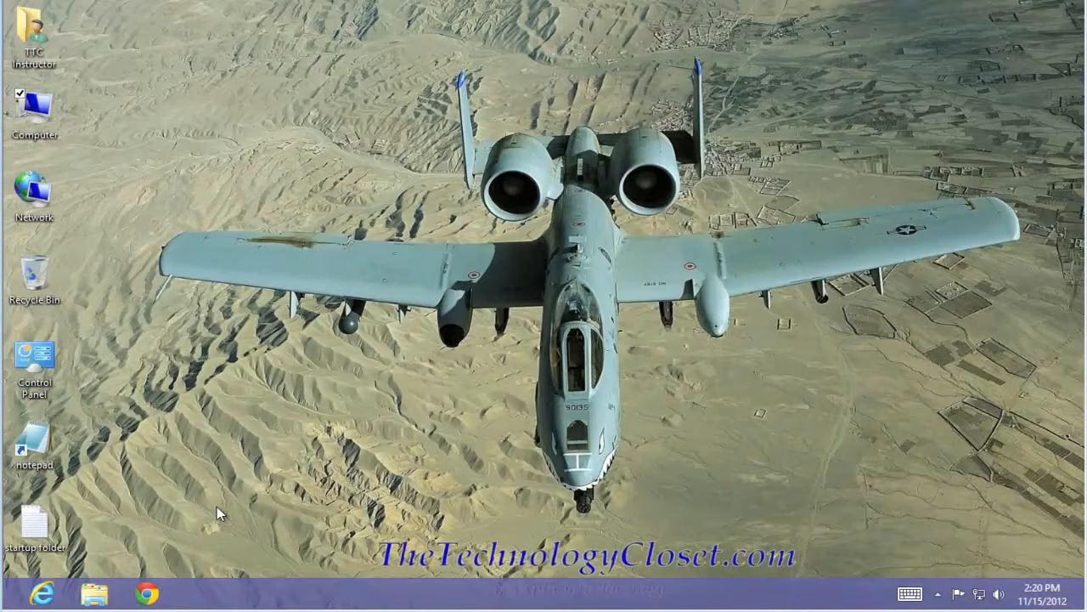
click(34, 111)
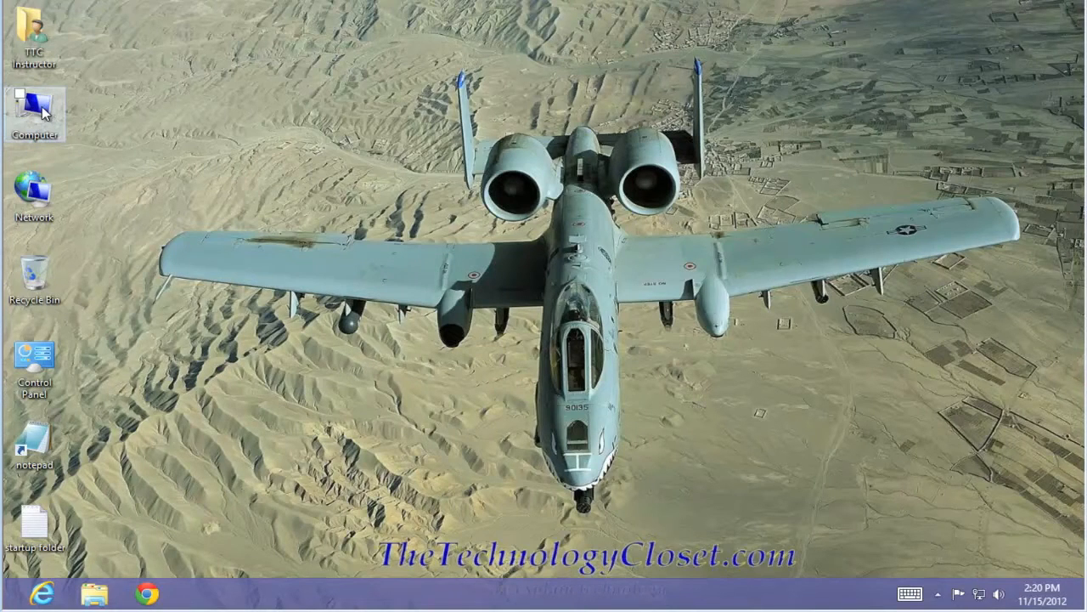
click(34, 111)
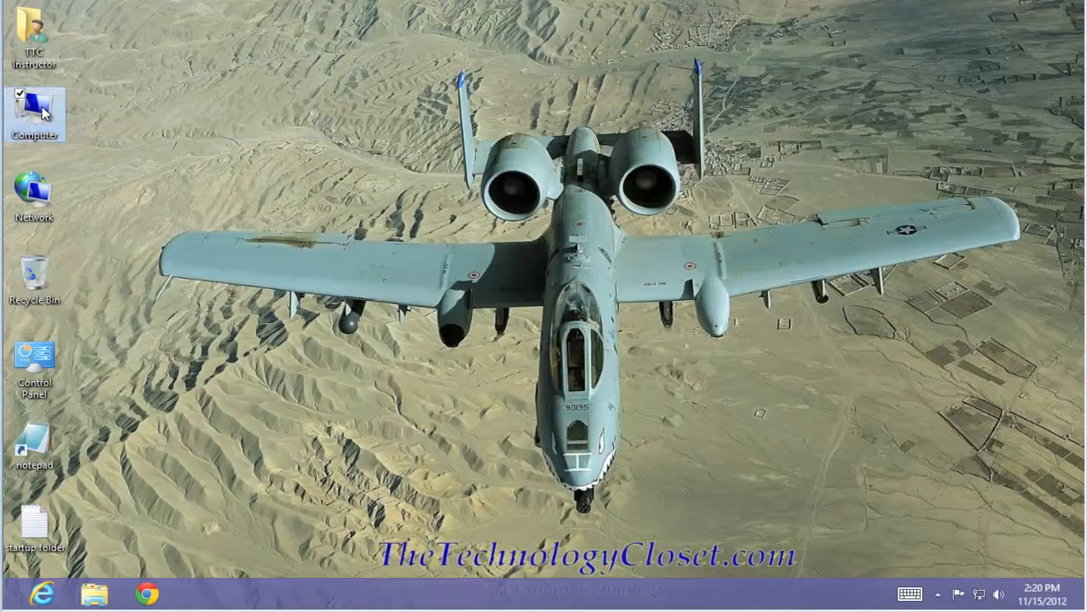
Open Computer, then select and right-click Local Disk (C:) for its context menu.
double_click(34, 111)
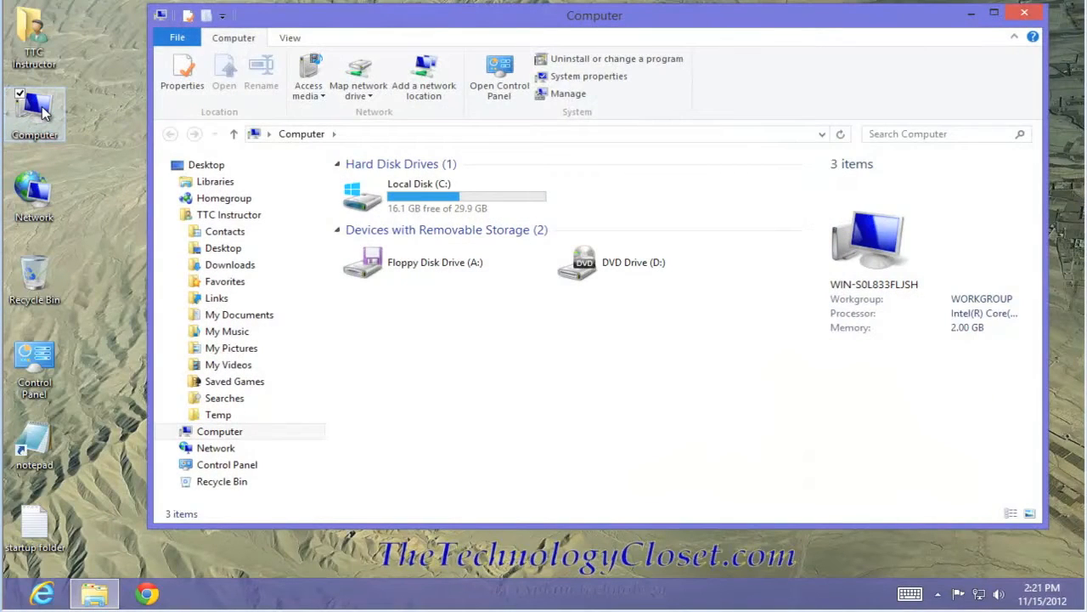
click(417, 196)
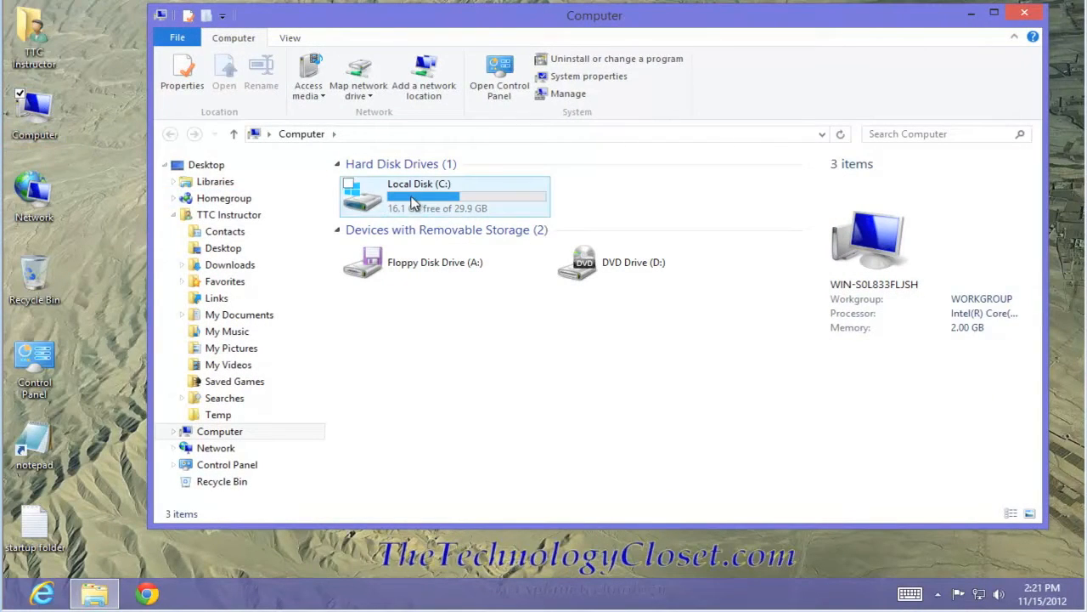
mouse_move(419, 196)
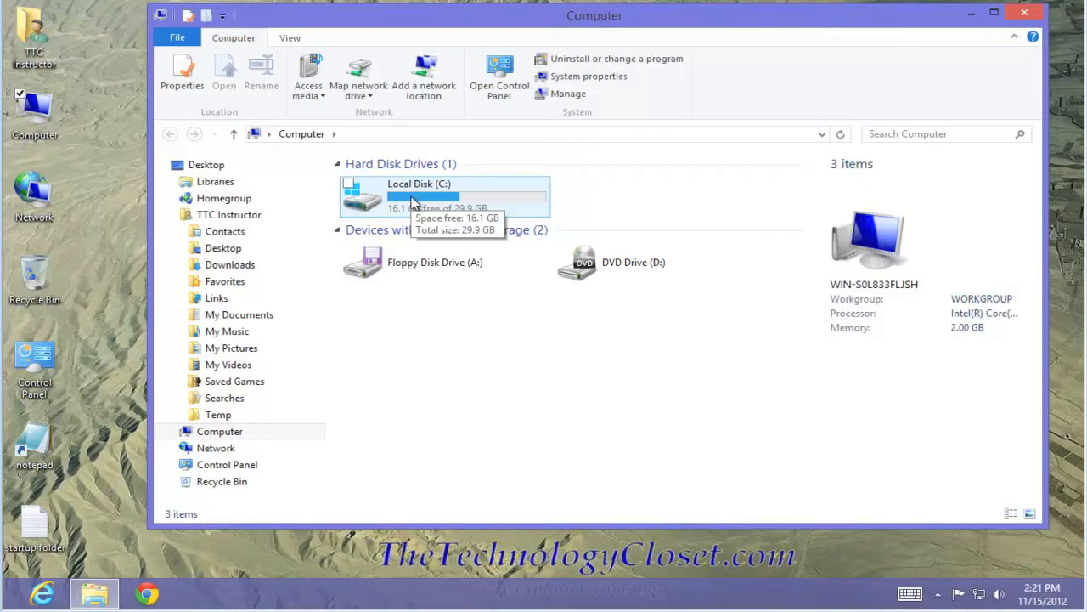
right_click(418, 195)
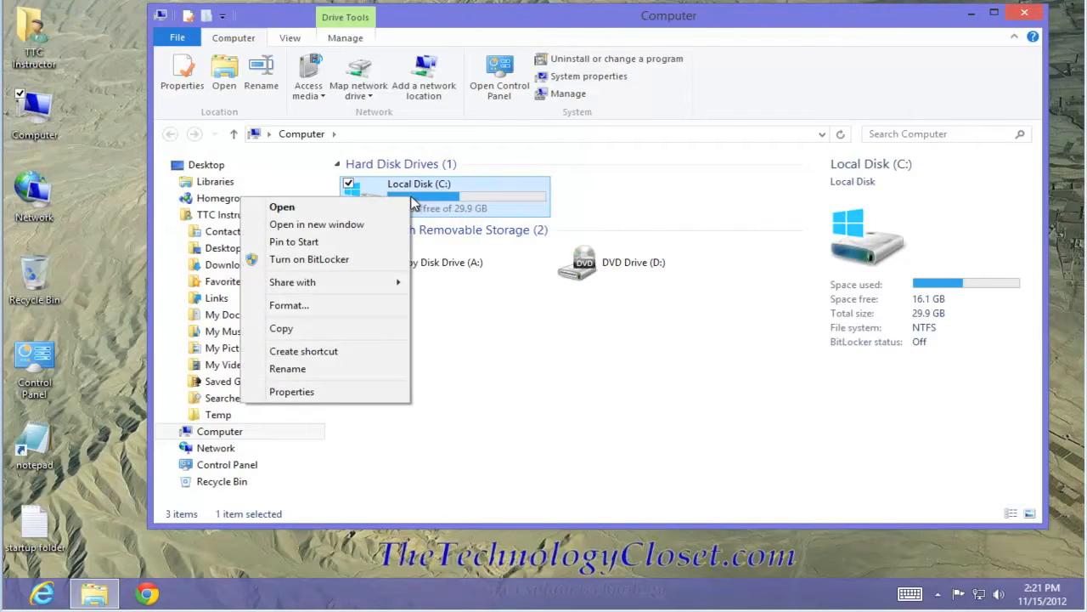
mouse_move(292, 392)
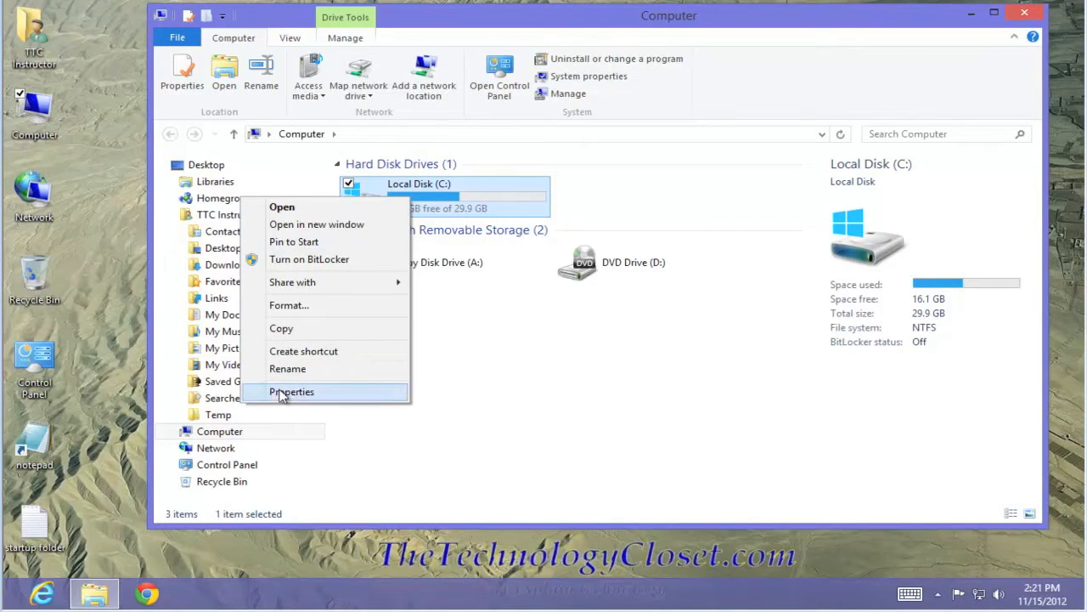
Open Local Disk (C:) Properties on the Tools page.
click(291, 391)
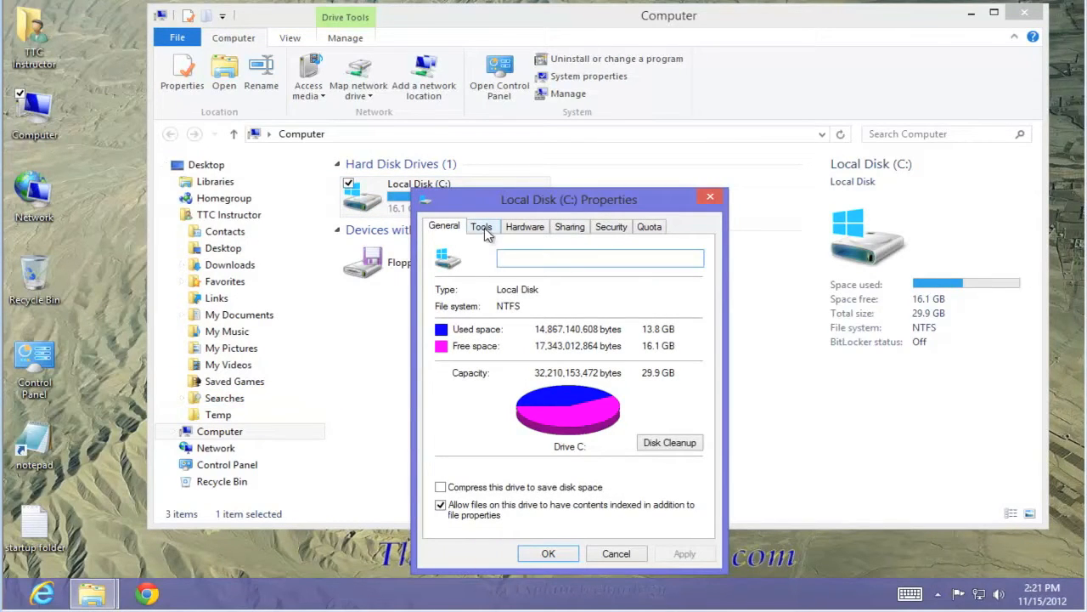
click(482, 226)
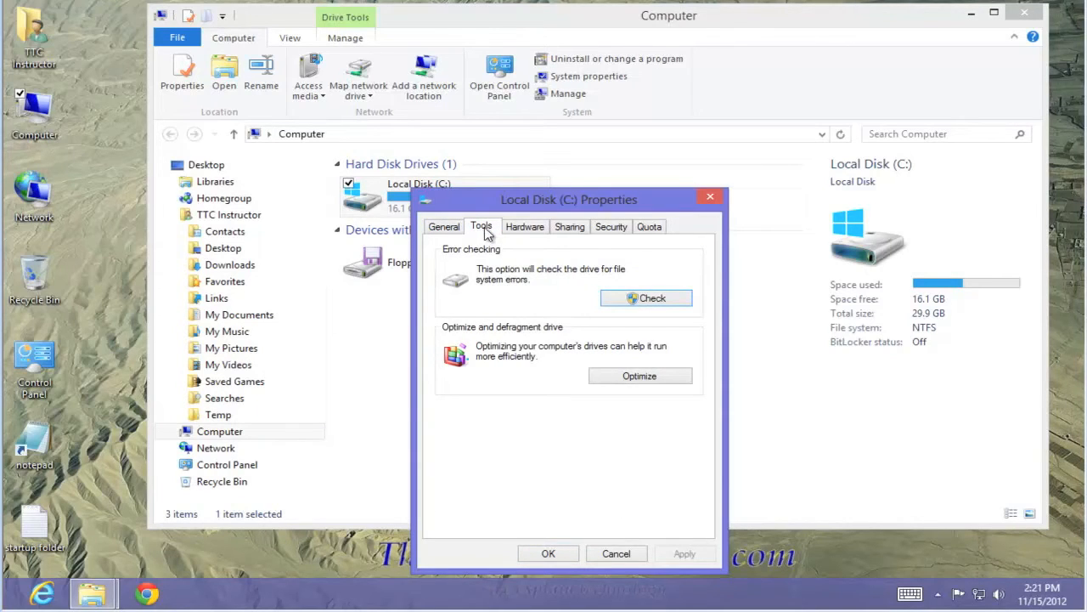
mouse_move(496, 261)
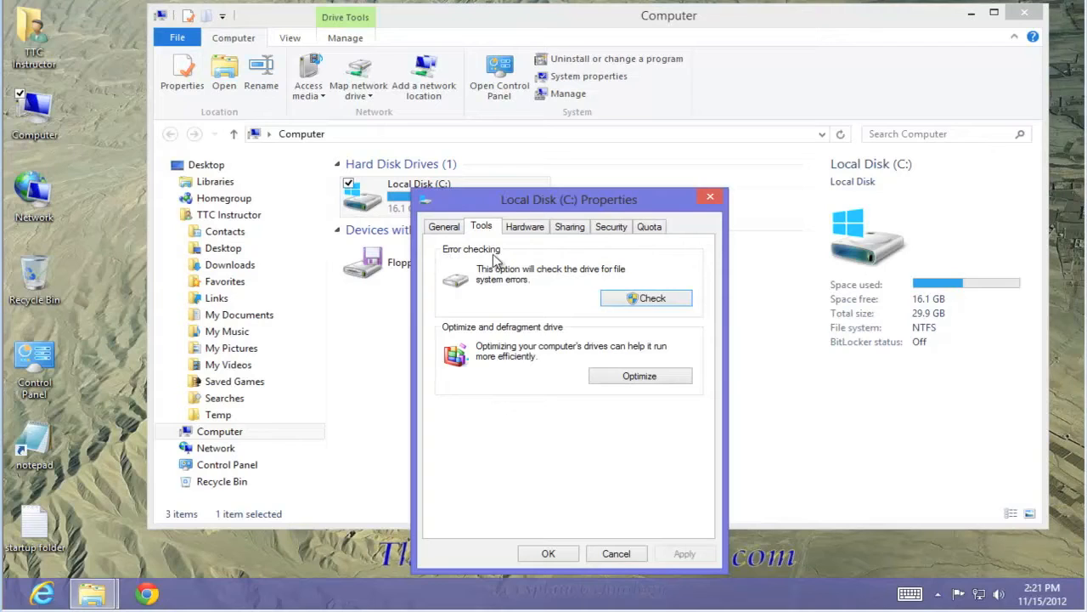
mouse_move(650, 309)
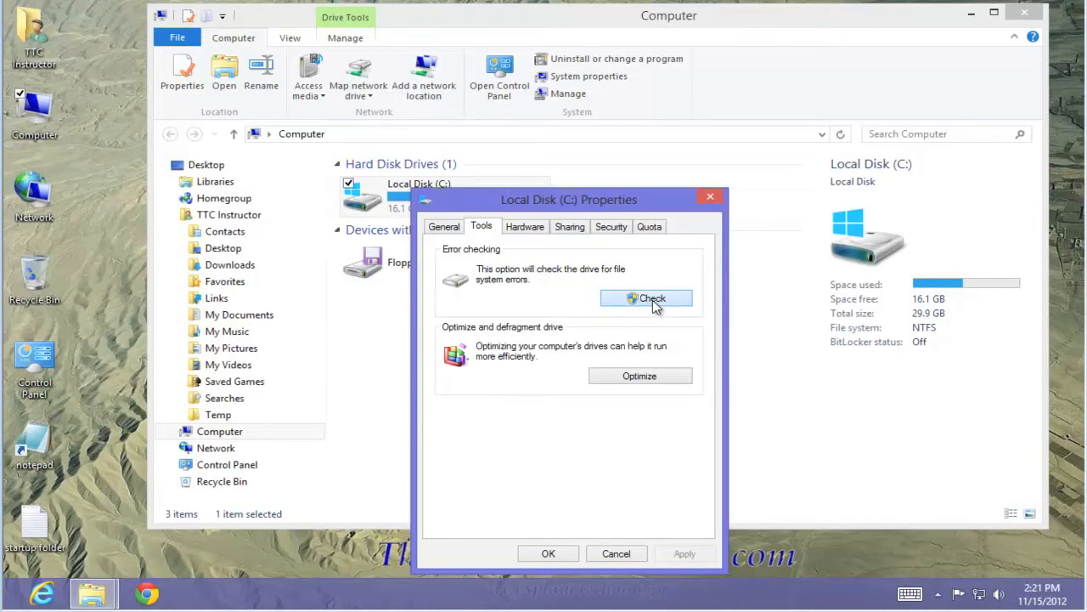
Run Check and Scan drive on Local Disk (C:) until the scan succeeds.
click(646, 298)
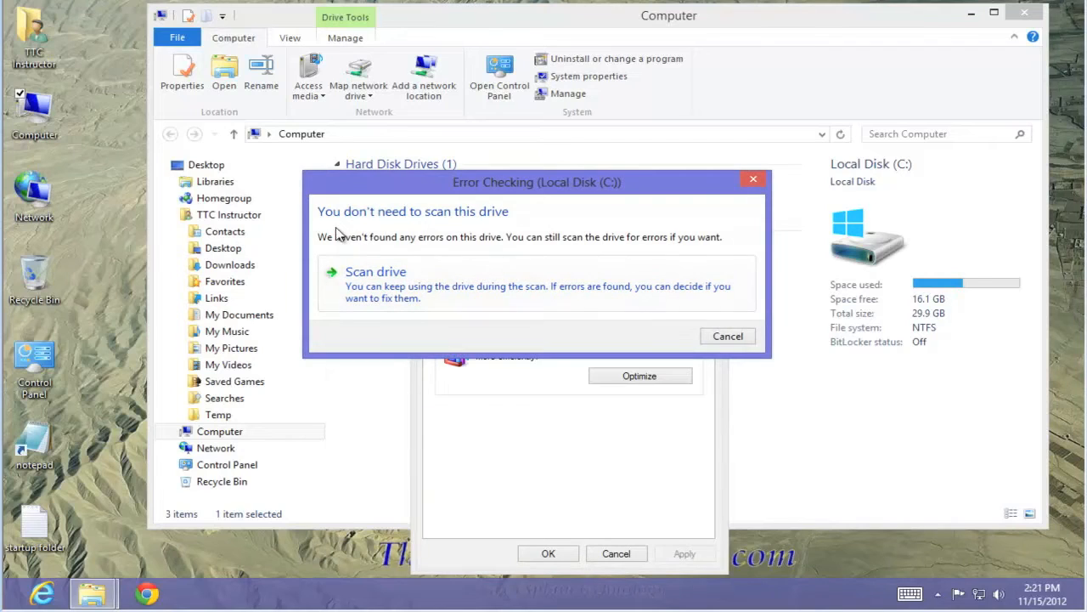
mouse_move(519, 227)
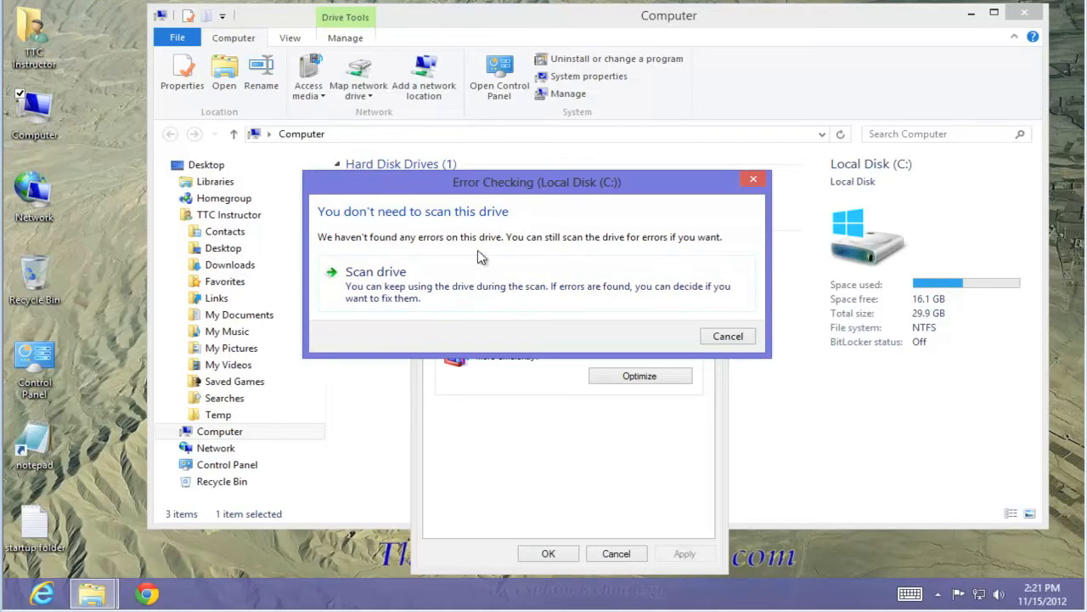
mouse_move(463, 284)
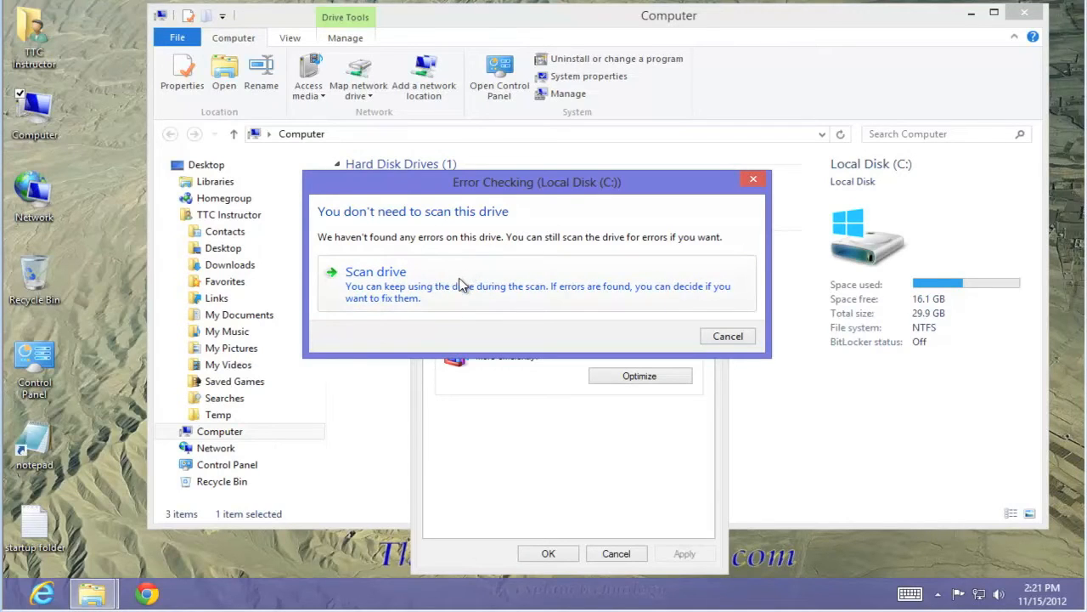
click(375, 271)
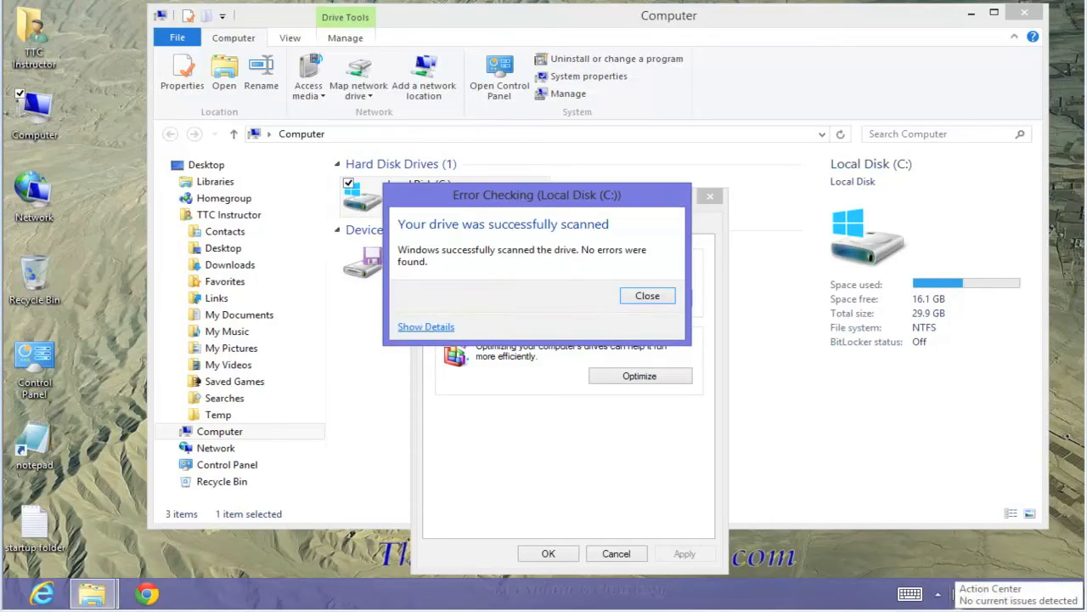
mouse_move(491, 298)
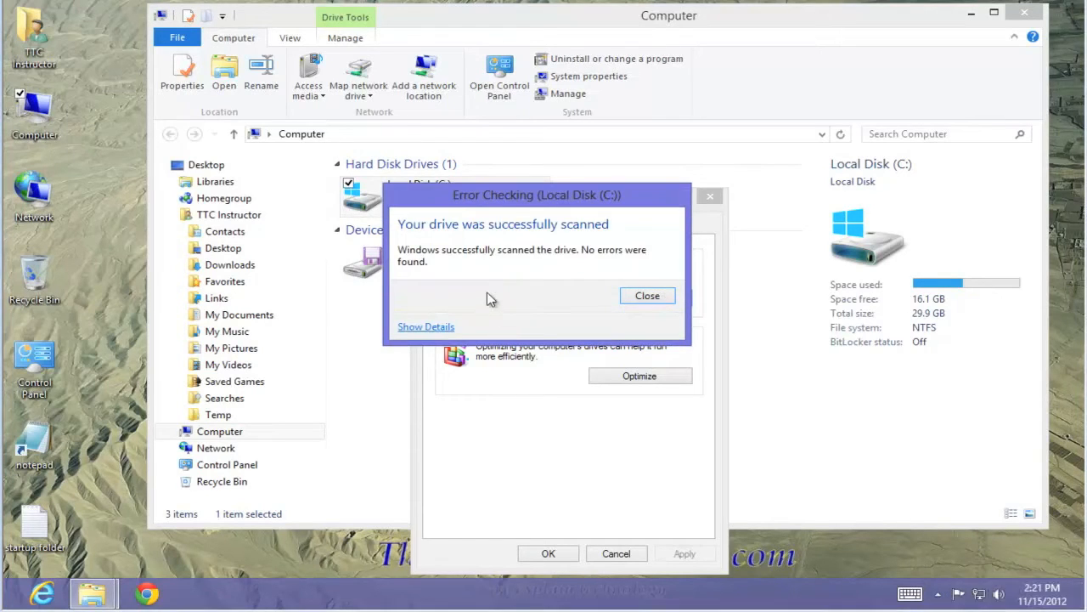
mouse_move(593, 269)
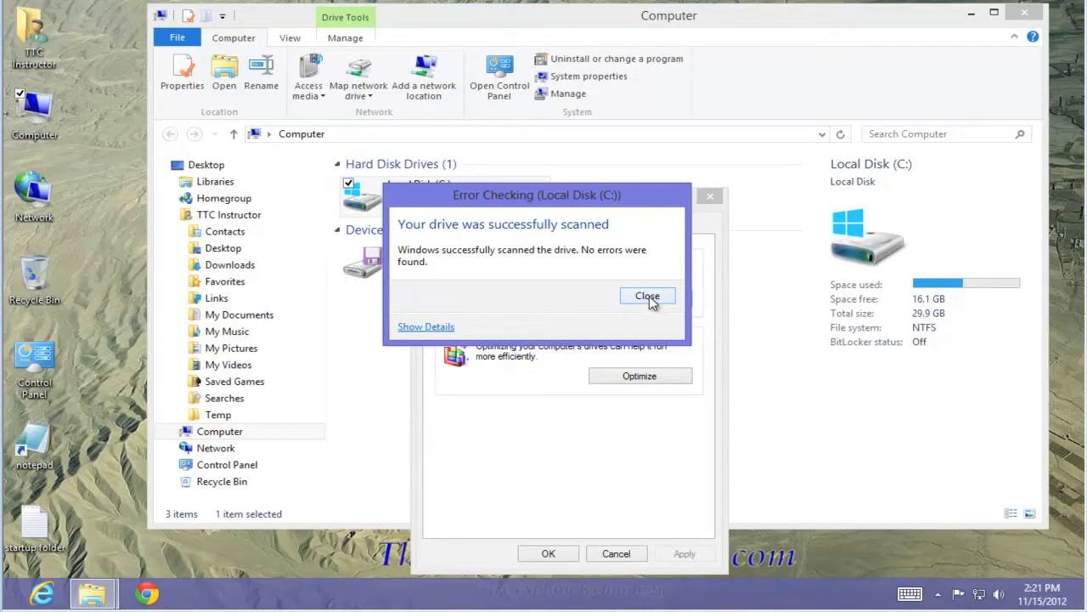
Close the successful Error Checking report.
click(648, 296)
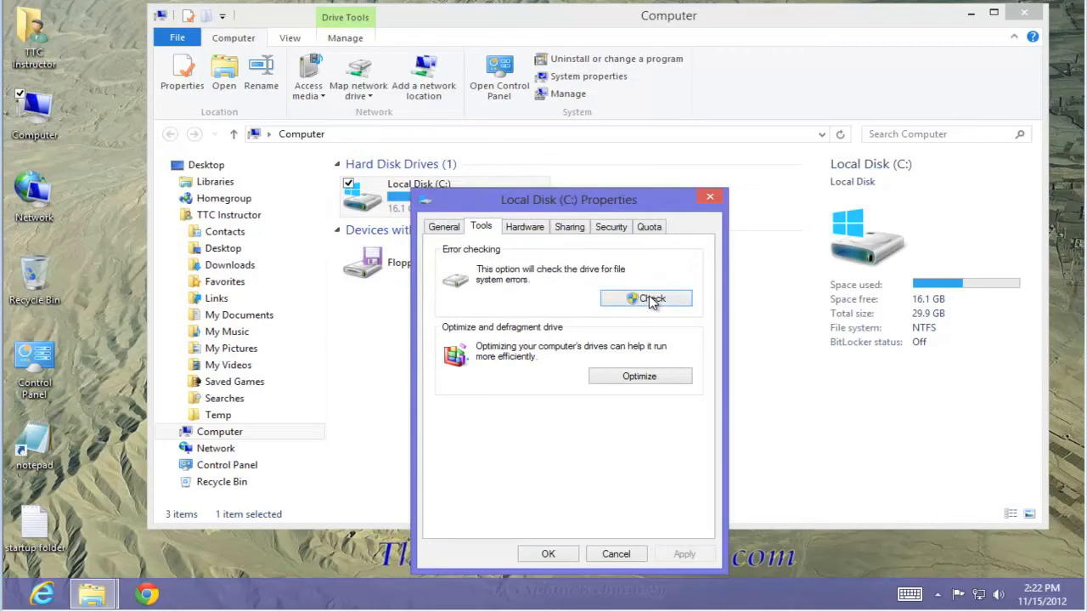
mouse_move(654, 282)
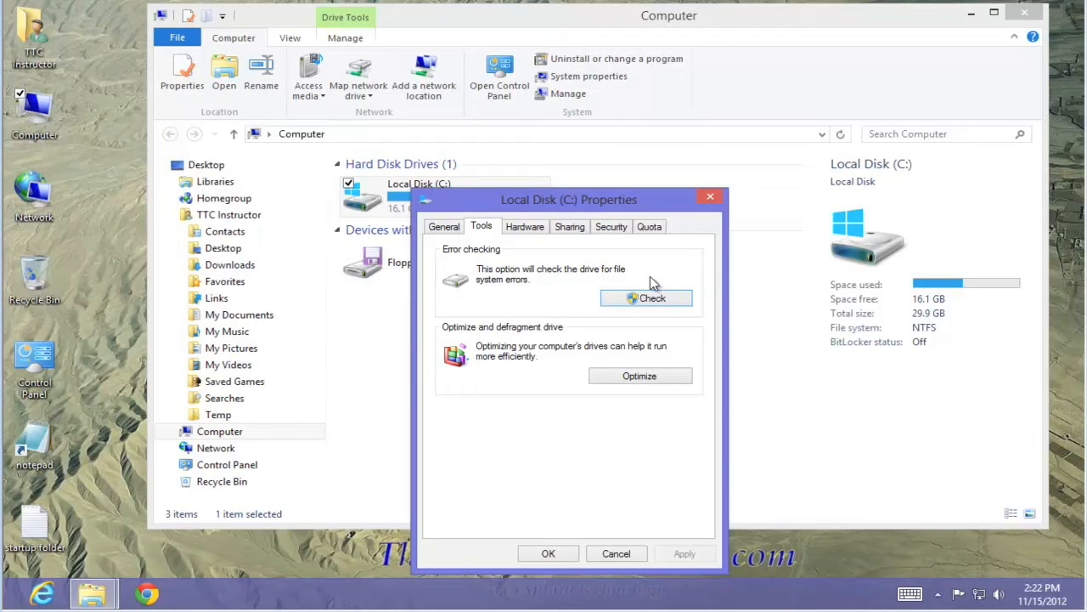
mouse_move(953, 559)
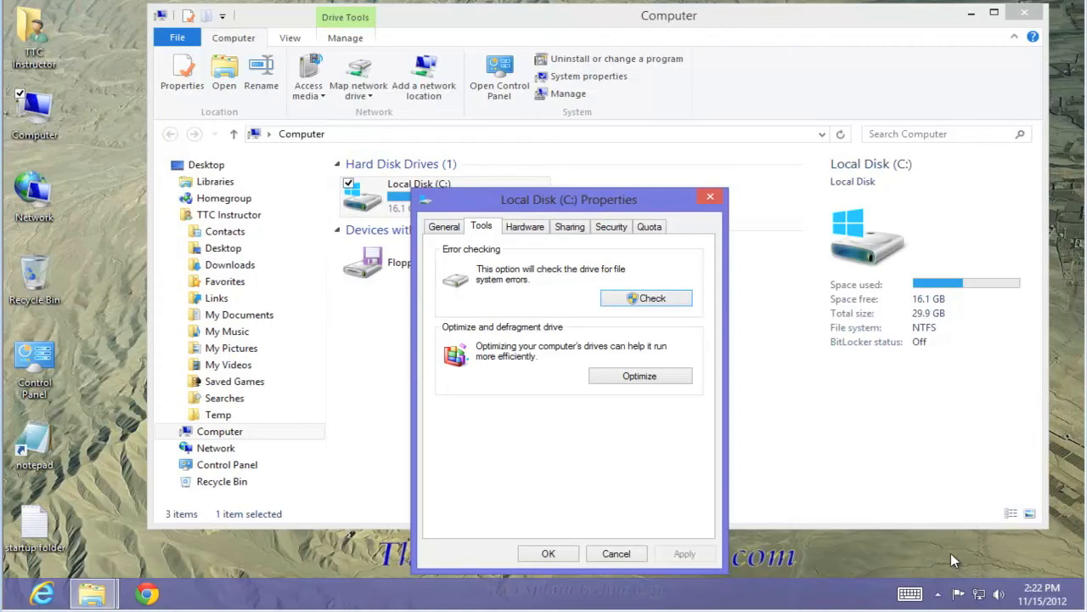